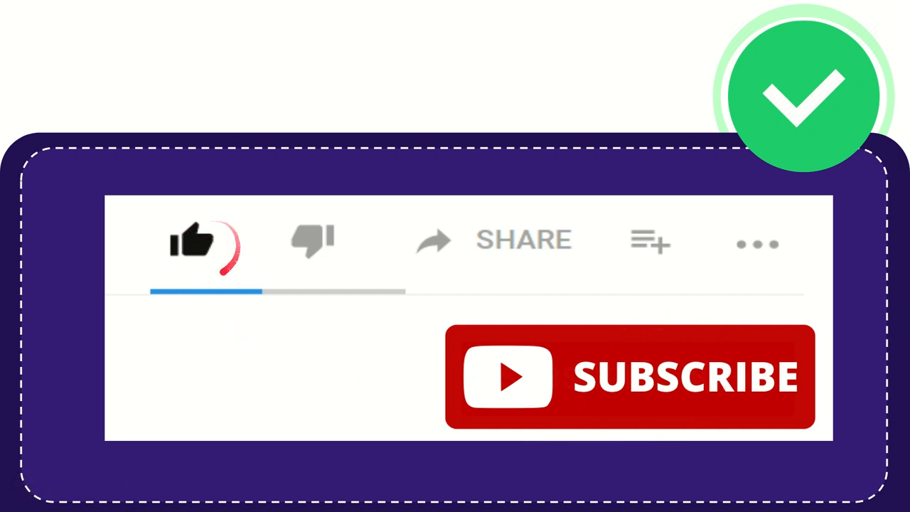
pyautogui.click(313, 242)
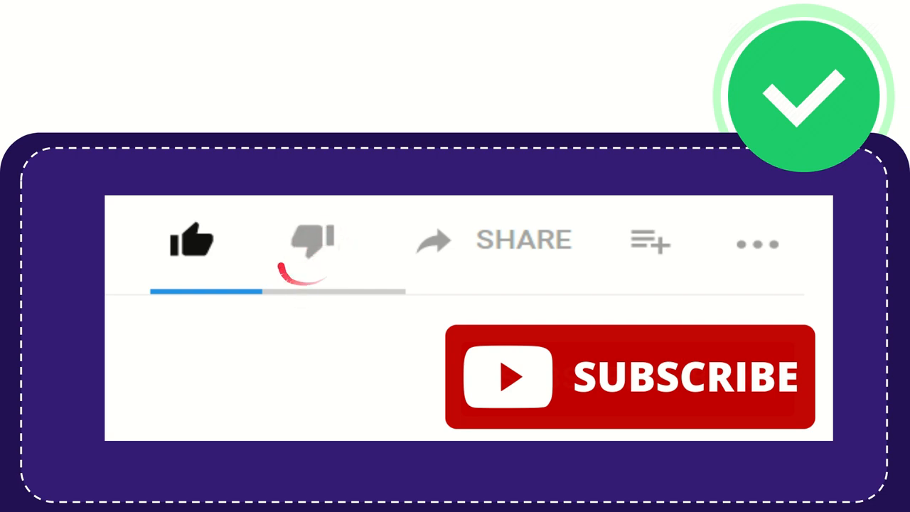
pyautogui.click(310, 245)
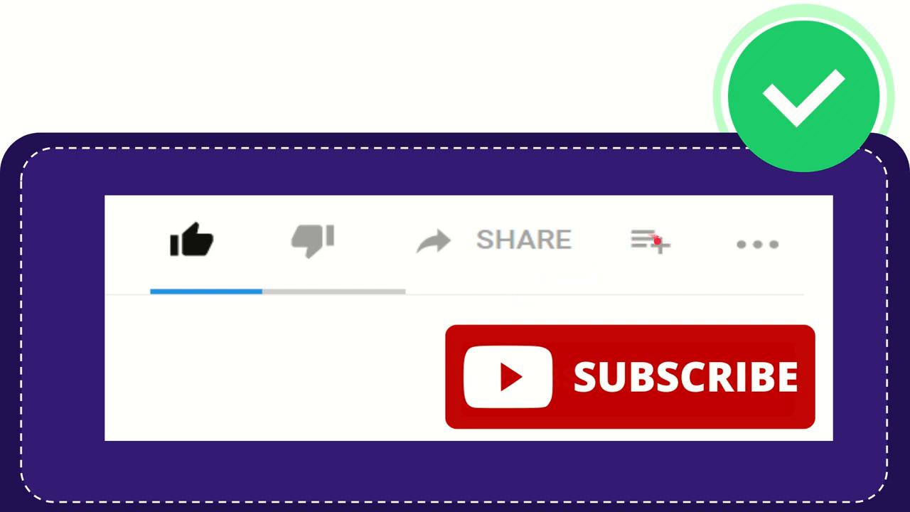
pyautogui.click(648, 242)
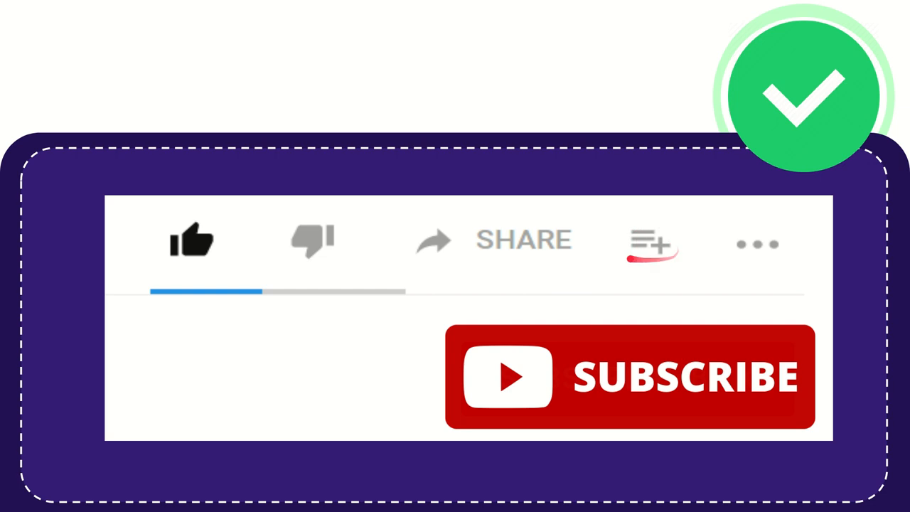